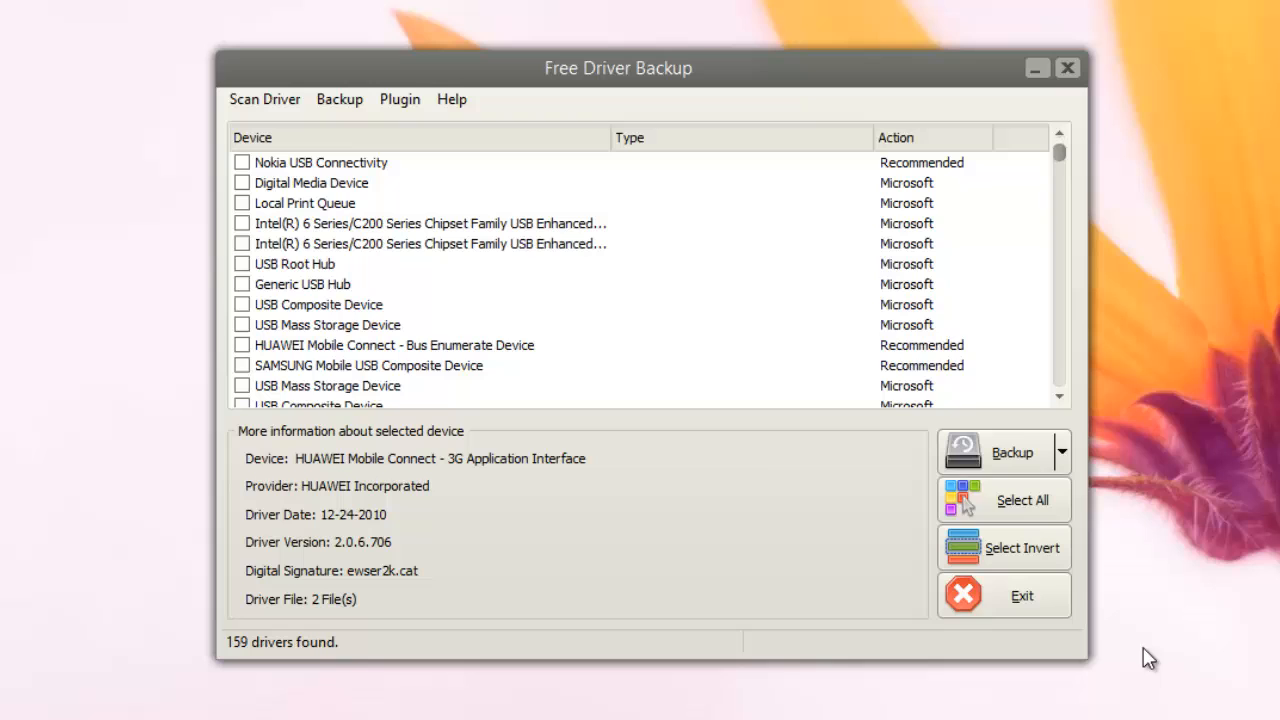
Run Scan all drivers from the Scan Driver menu to list 159 installed drivers.
{"action": "left_click_drag", "start_coordinate": [618, 68], "coordinate": [629, 103]}
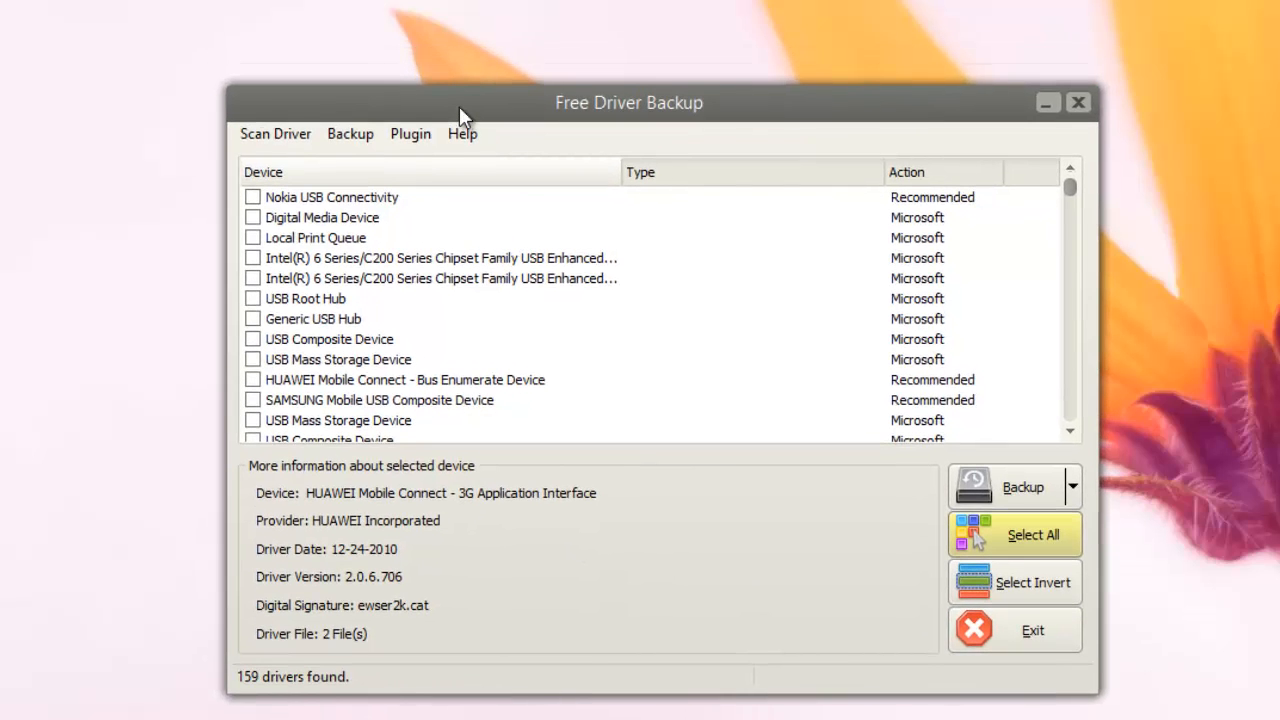
{"action": "left_click", "coordinate": [275, 133]}
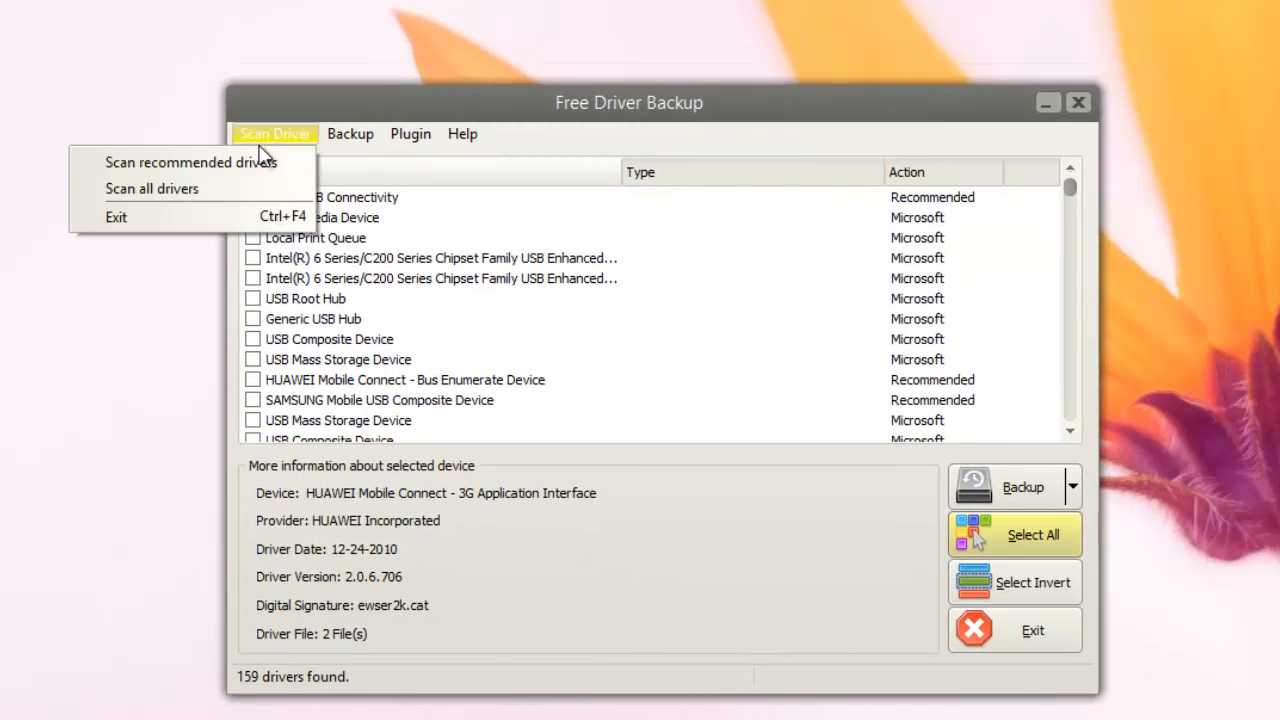
{"action": "mouse_move", "coordinate": [196, 189]}
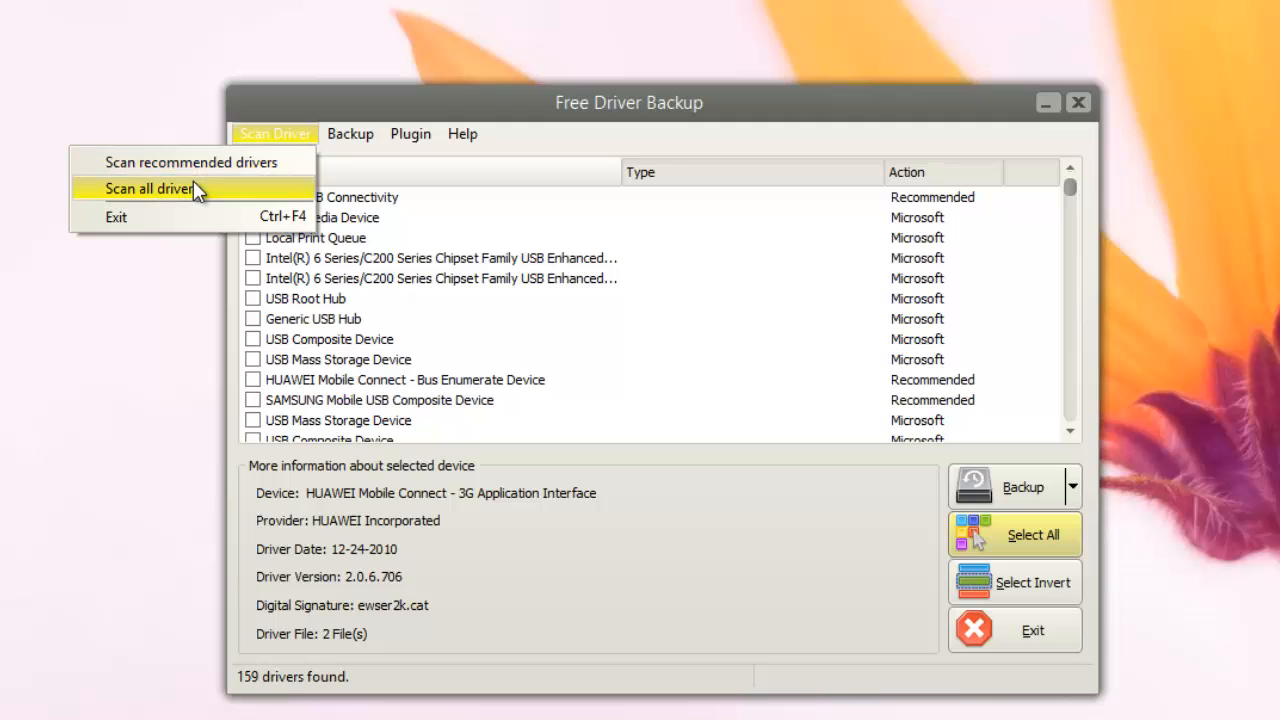
{"action": "left_click", "coordinate": [149, 188]}
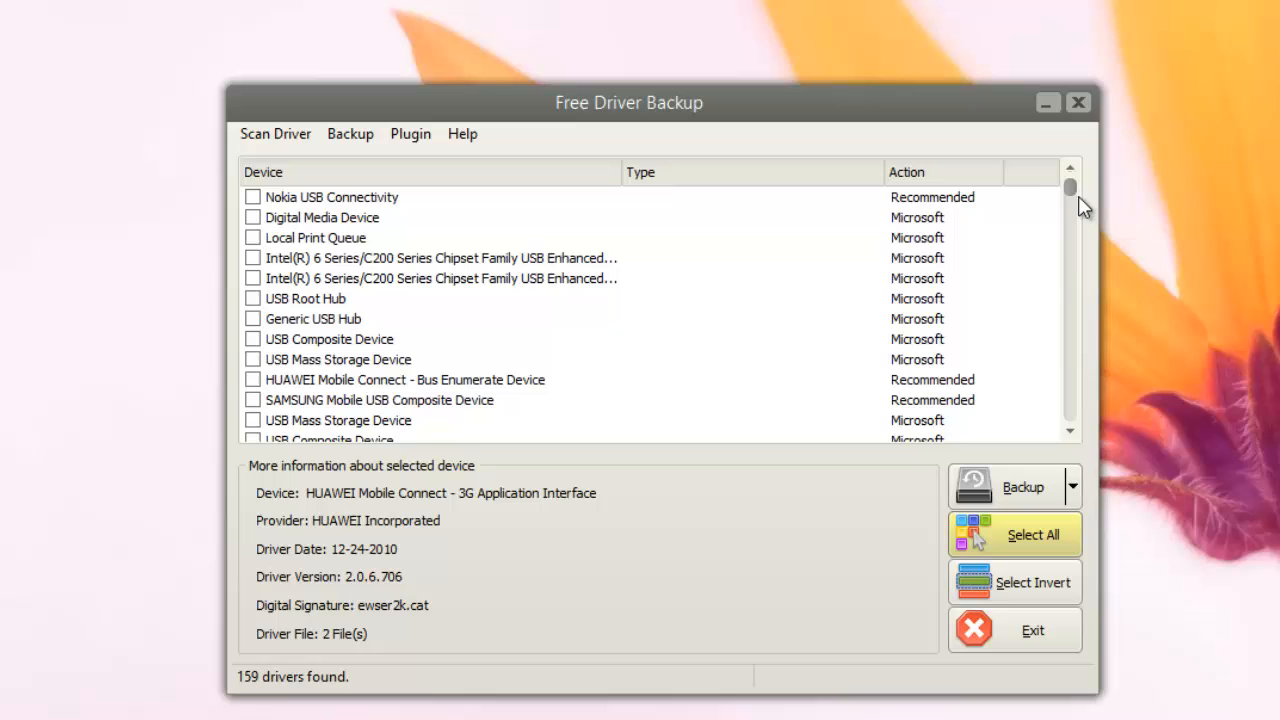
{"action": "mouse_move", "coordinate": [958, 238]}
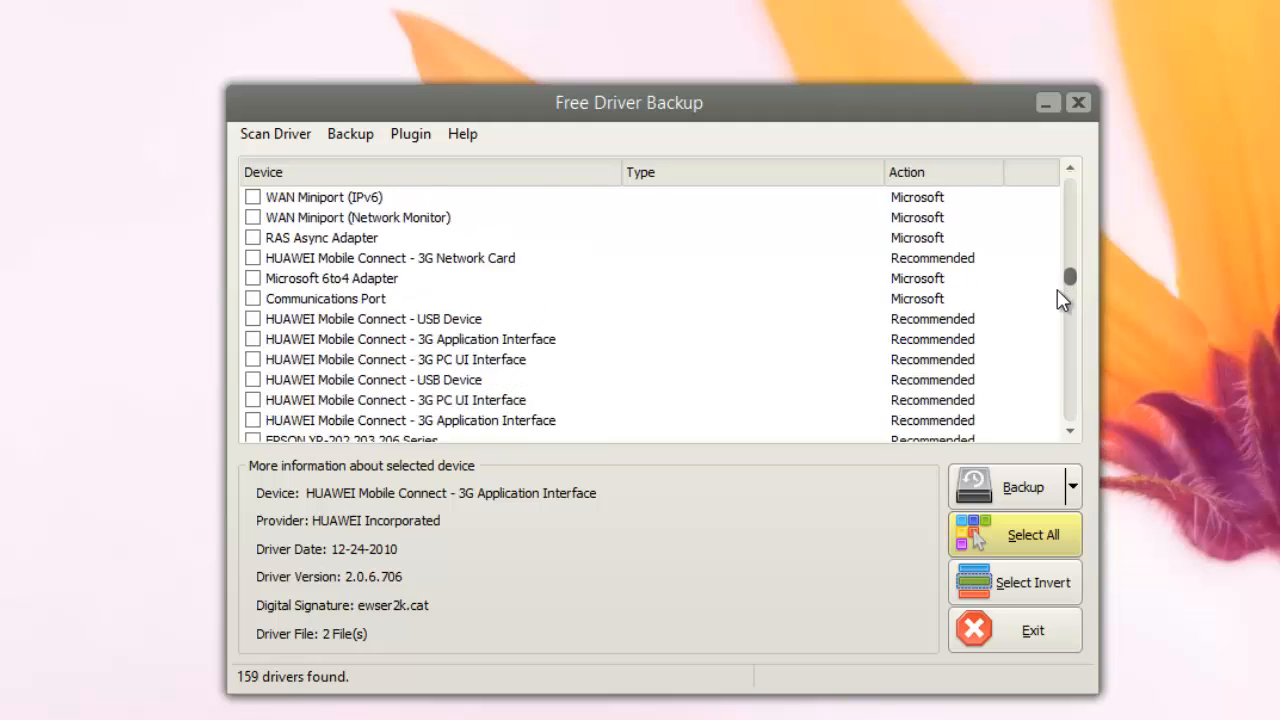
{"action": "scroll", "scroll_direction": "down", "scroll_amount": 3}
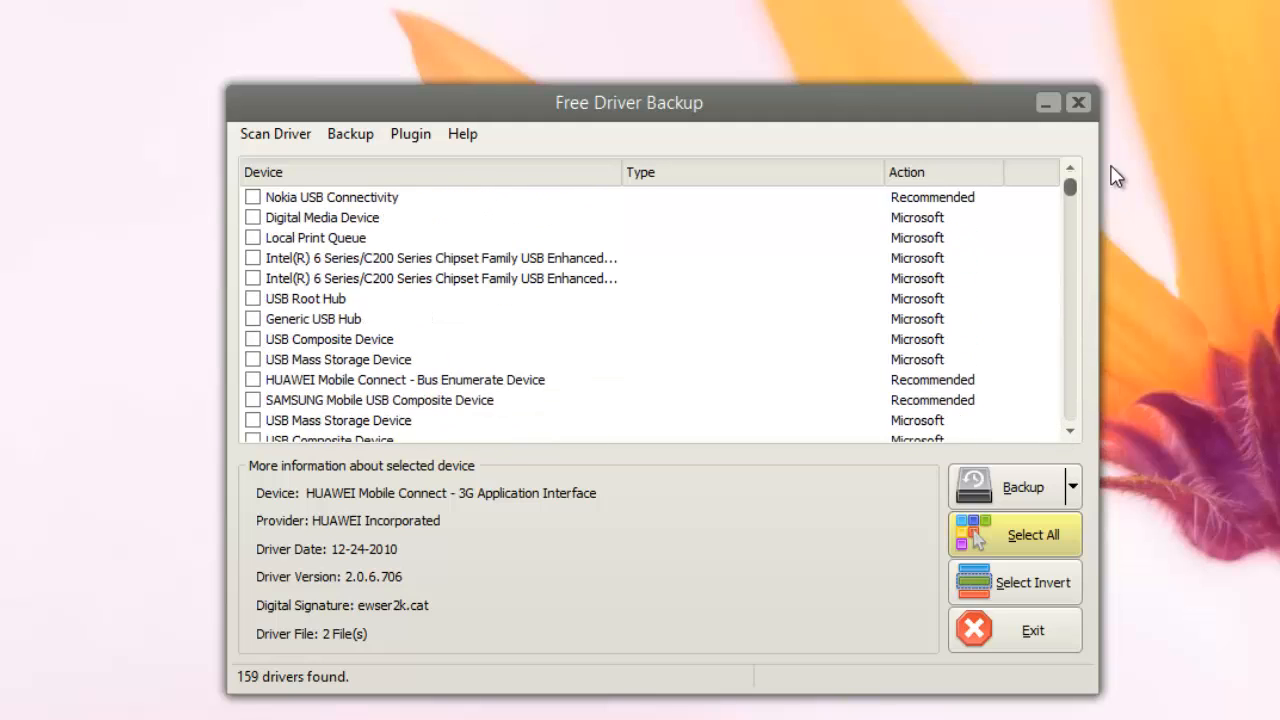
Select the Nokia USB Connectivity driver to view its details, version 1.0.10.16.
{"action": "left_click", "coordinate": [331, 196]}
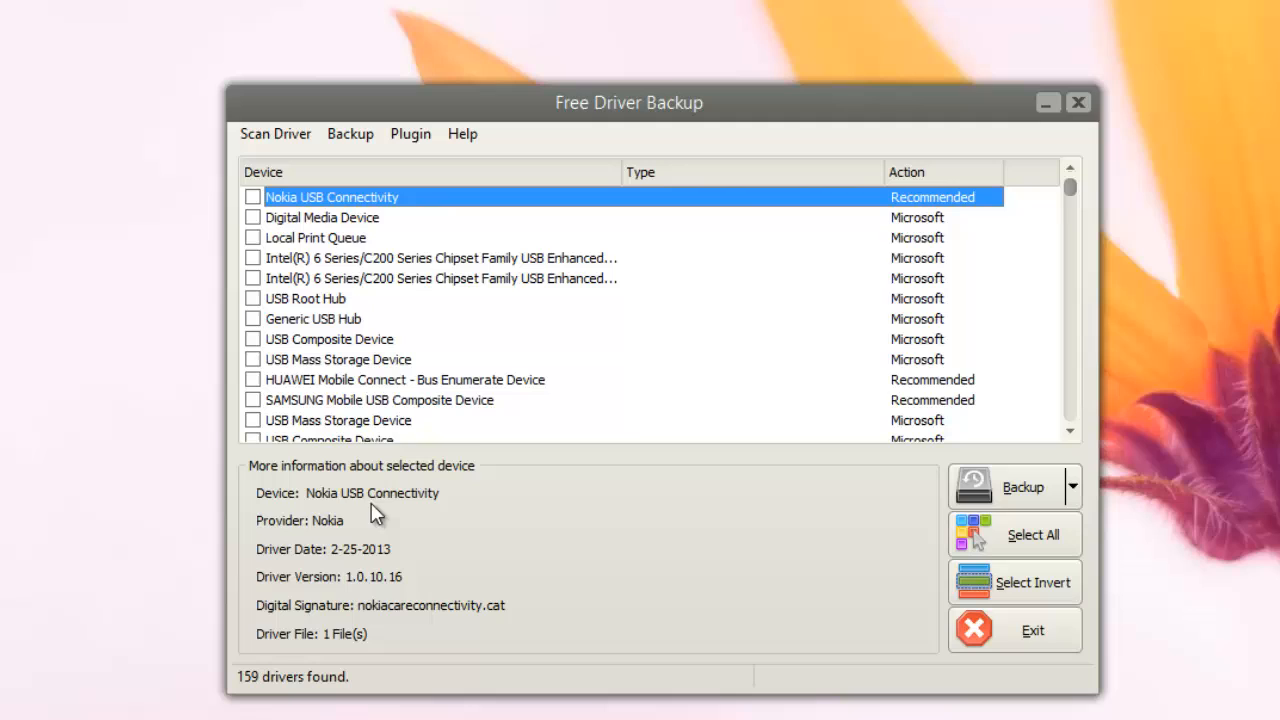
{"action": "mouse_move", "coordinate": [318, 607]}
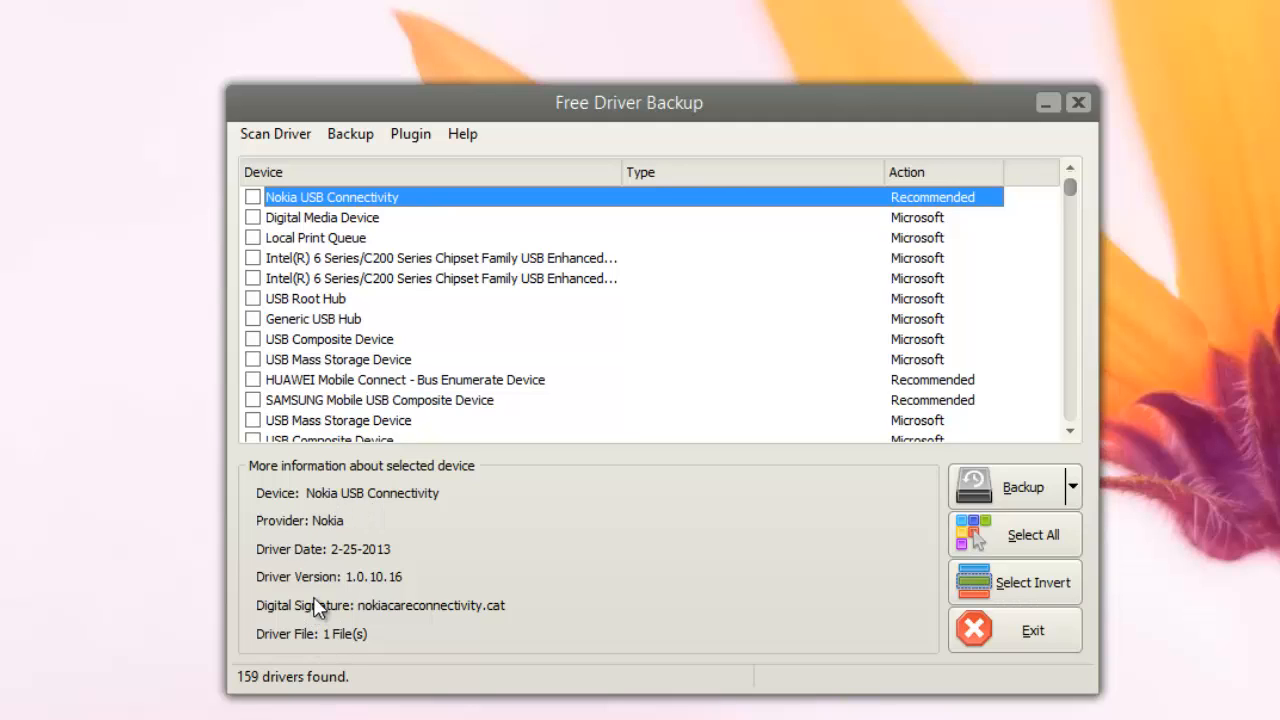
{"action": "mouse_move", "coordinate": [318, 578]}
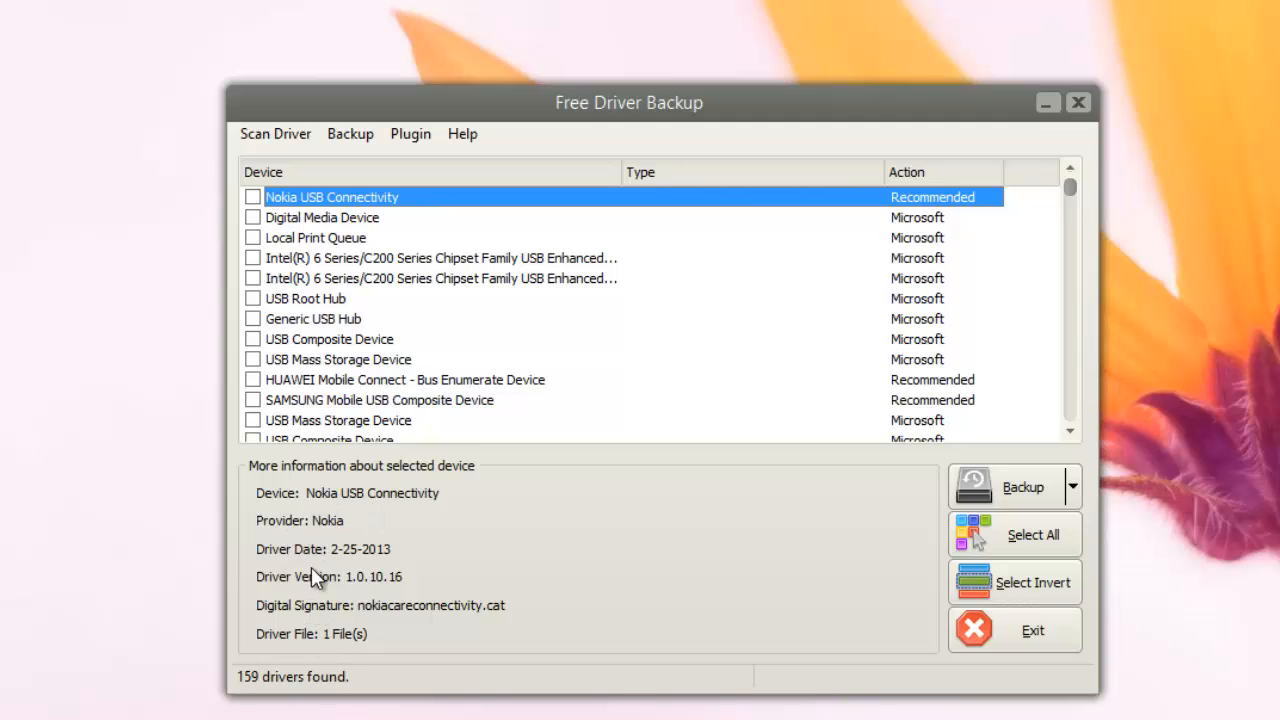
{"action": "mouse_move", "coordinate": [305, 637]}
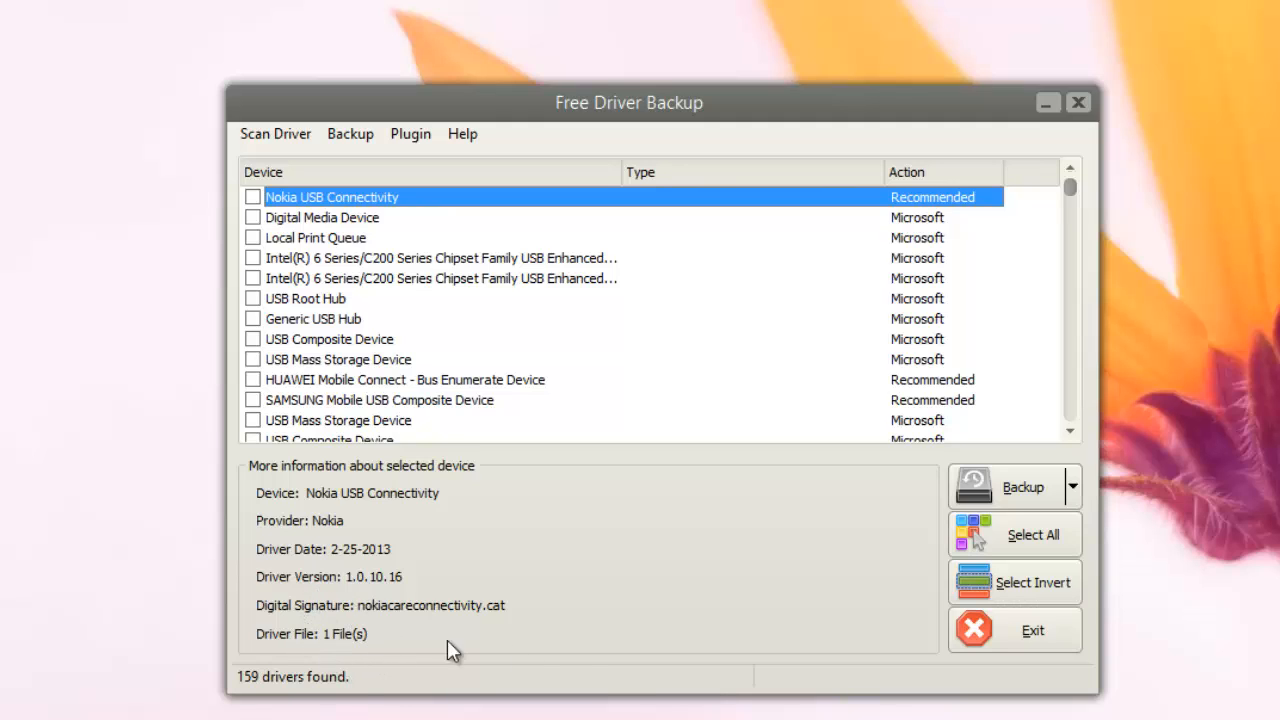
{"action": "mouse_move", "coordinate": [350, 390]}
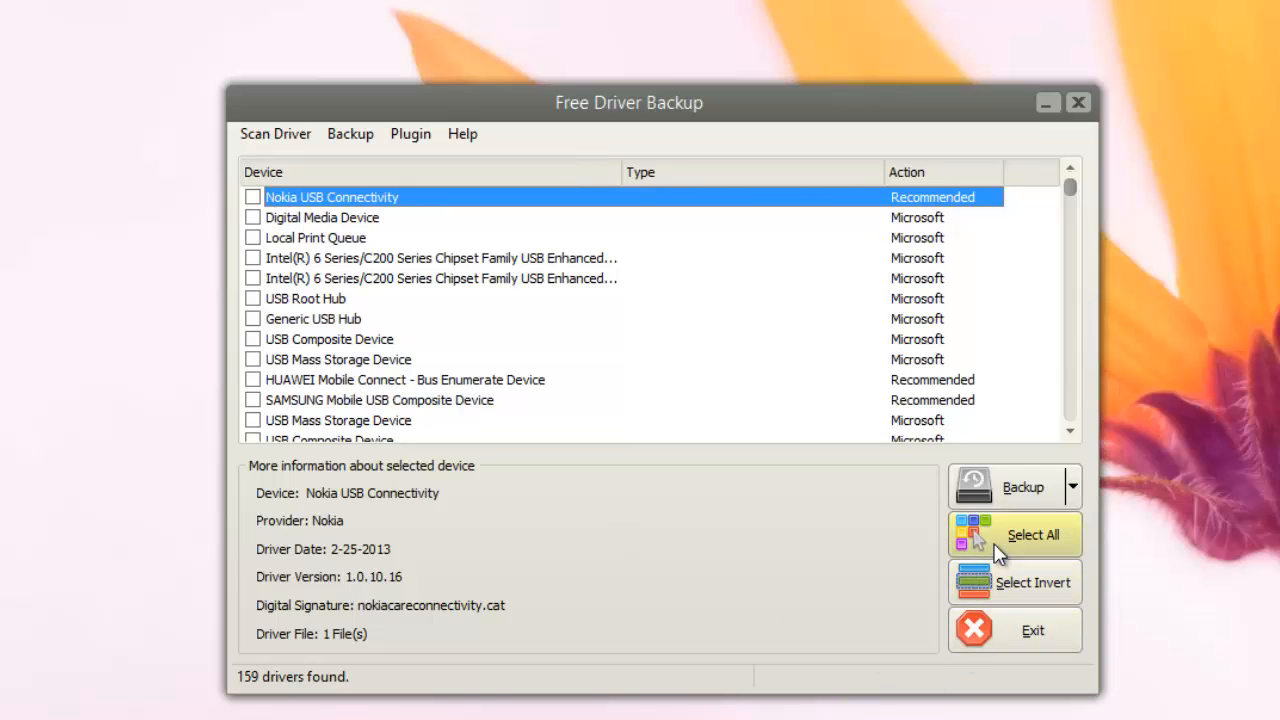
Select all 159 drivers and run Backup until it reports Finished.
{"action": "left_click", "coordinate": [1015, 534]}
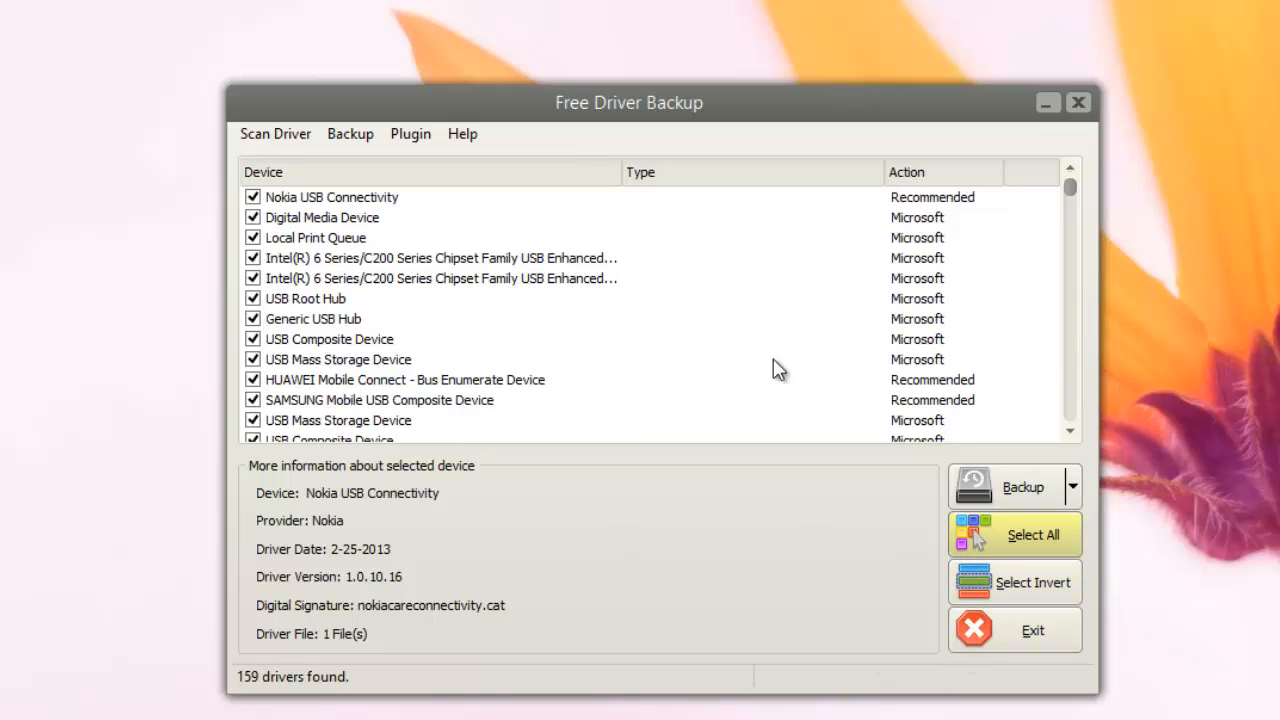
{"action": "scroll", "scroll_direction": "down", "scroll_amount": 3}
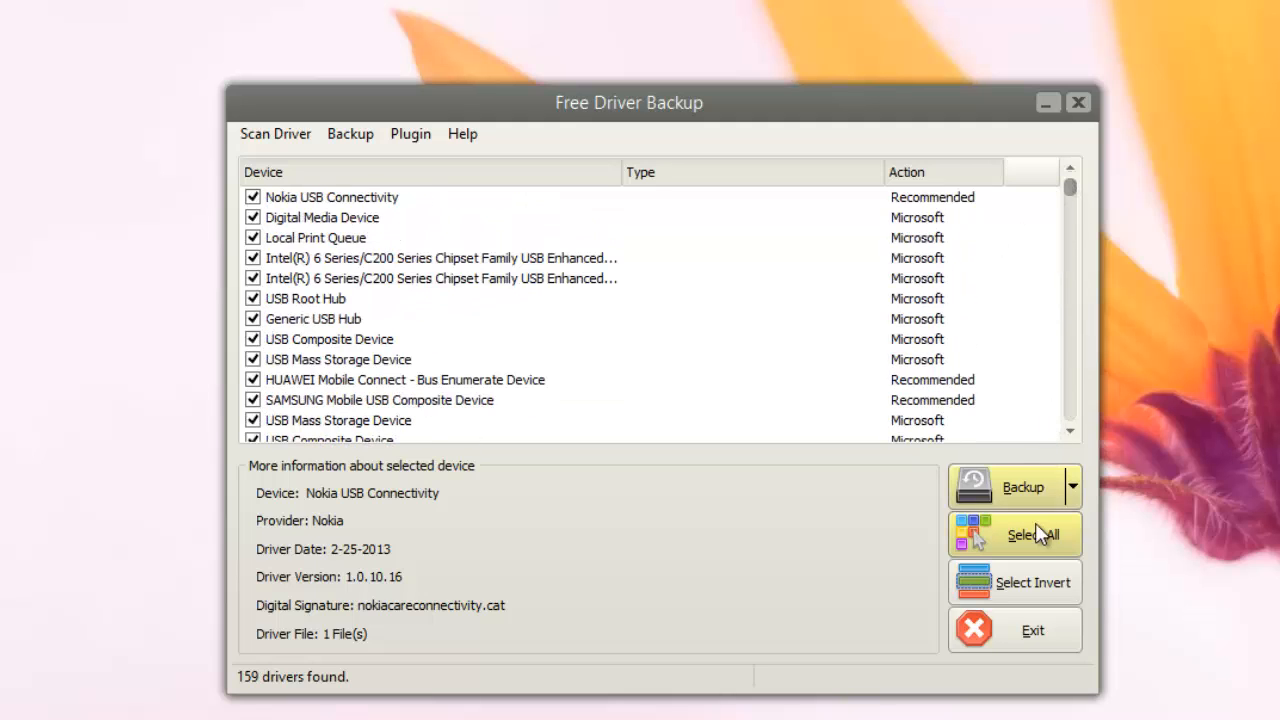
{"action": "left_click", "coordinate": [1073, 486]}
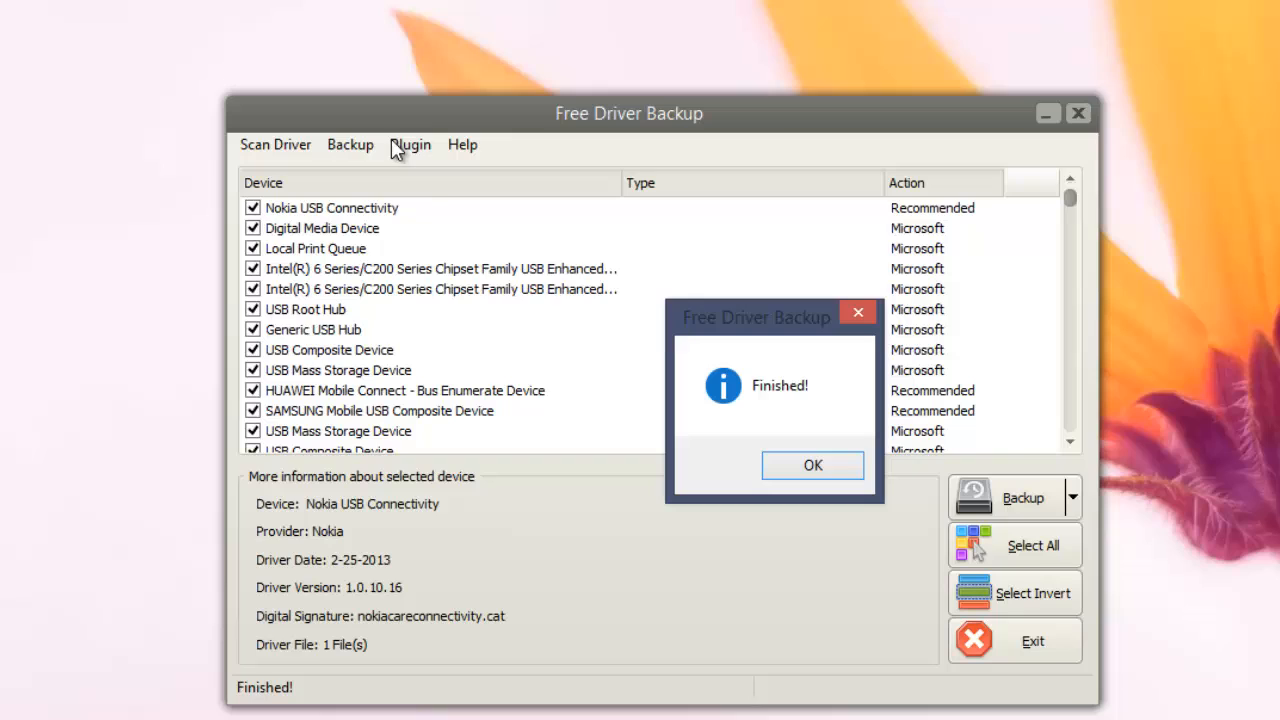
{"action": "mouse_move", "coordinate": [905, 605]}
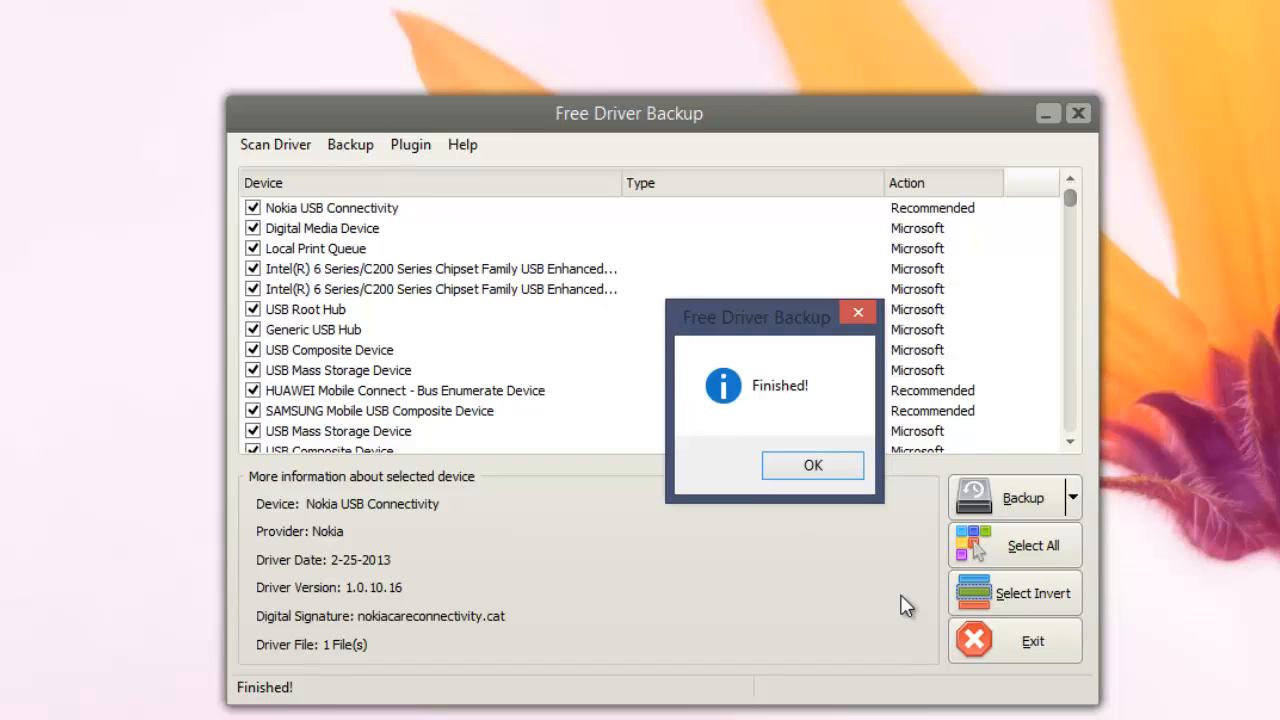
{"action": "mouse_move", "coordinate": [857, 551]}
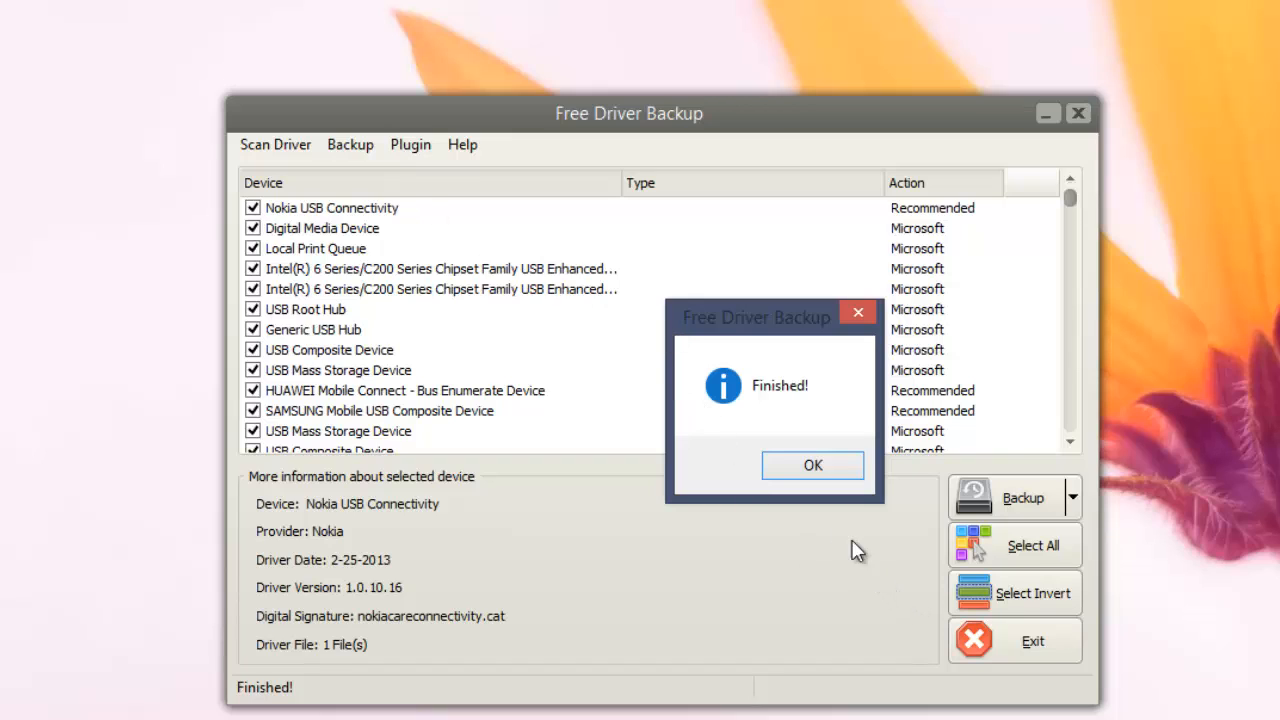
Dismiss the Finished notice and browse the Plugin, Scan Driver and Backup menus.
{"action": "left_click", "coordinate": [812, 465]}
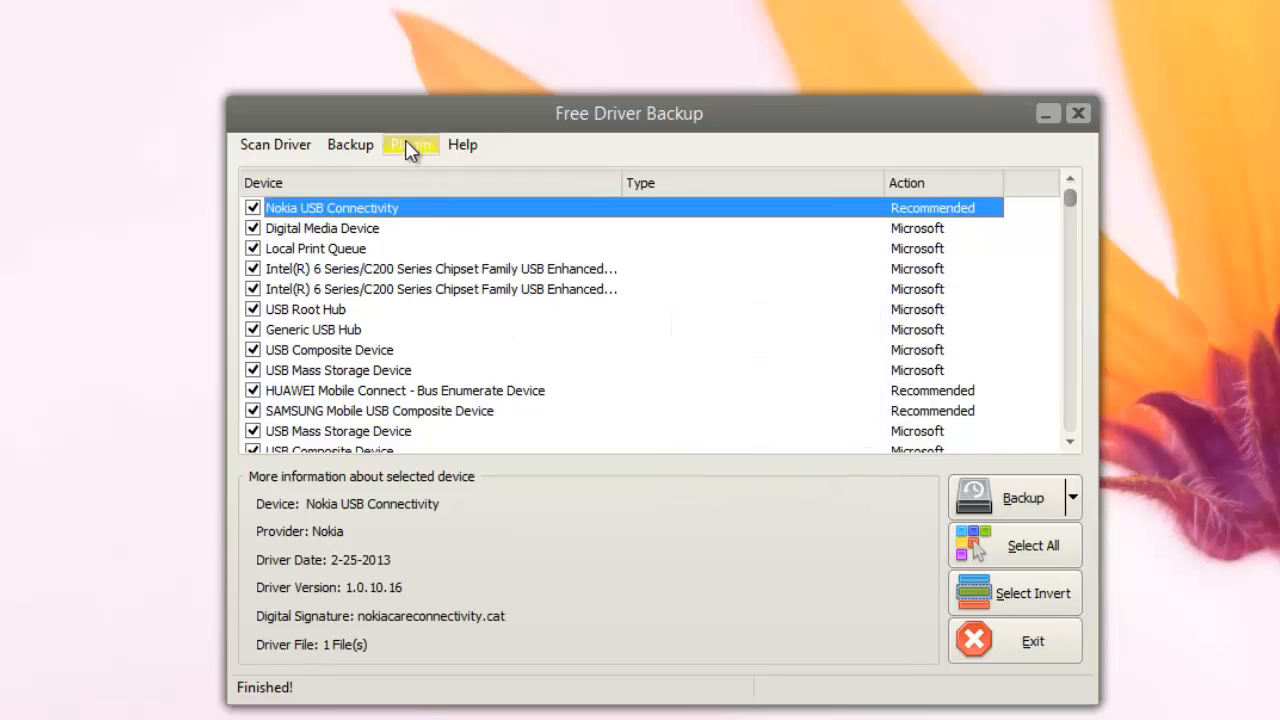
{"action": "left_click", "coordinate": [410, 144]}
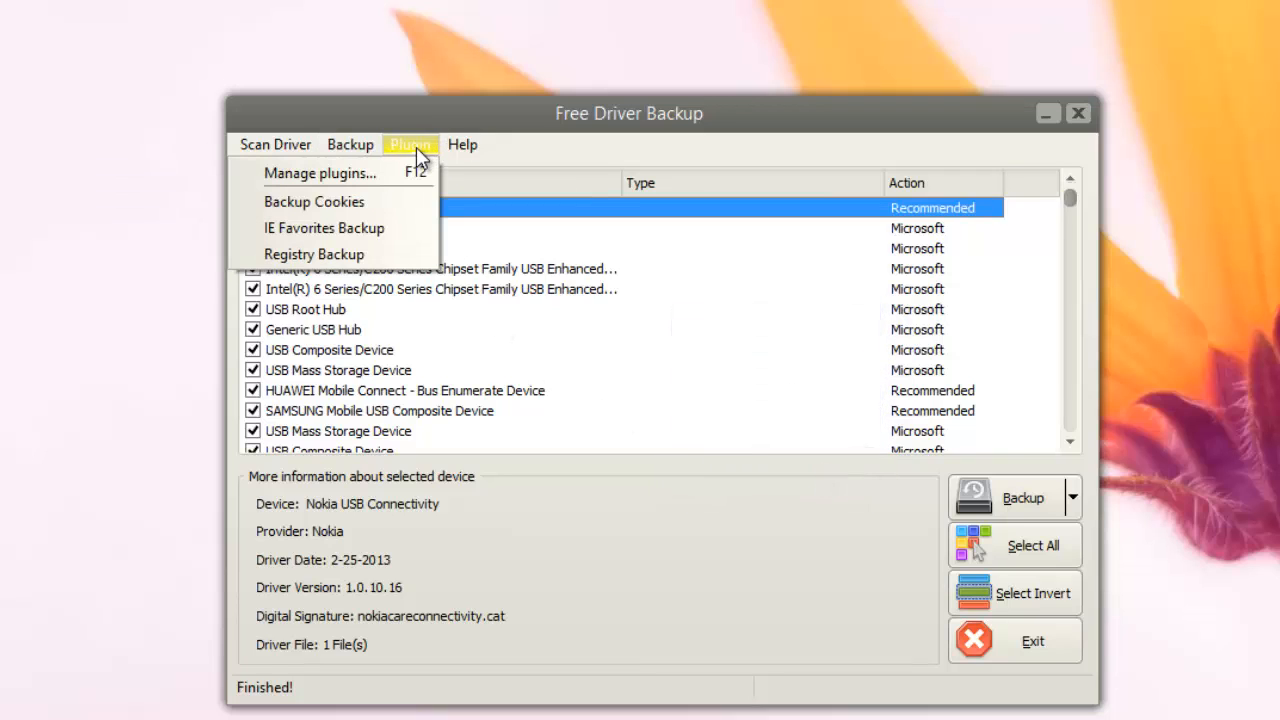
{"action": "left_click", "coordinate": [275, 144]}
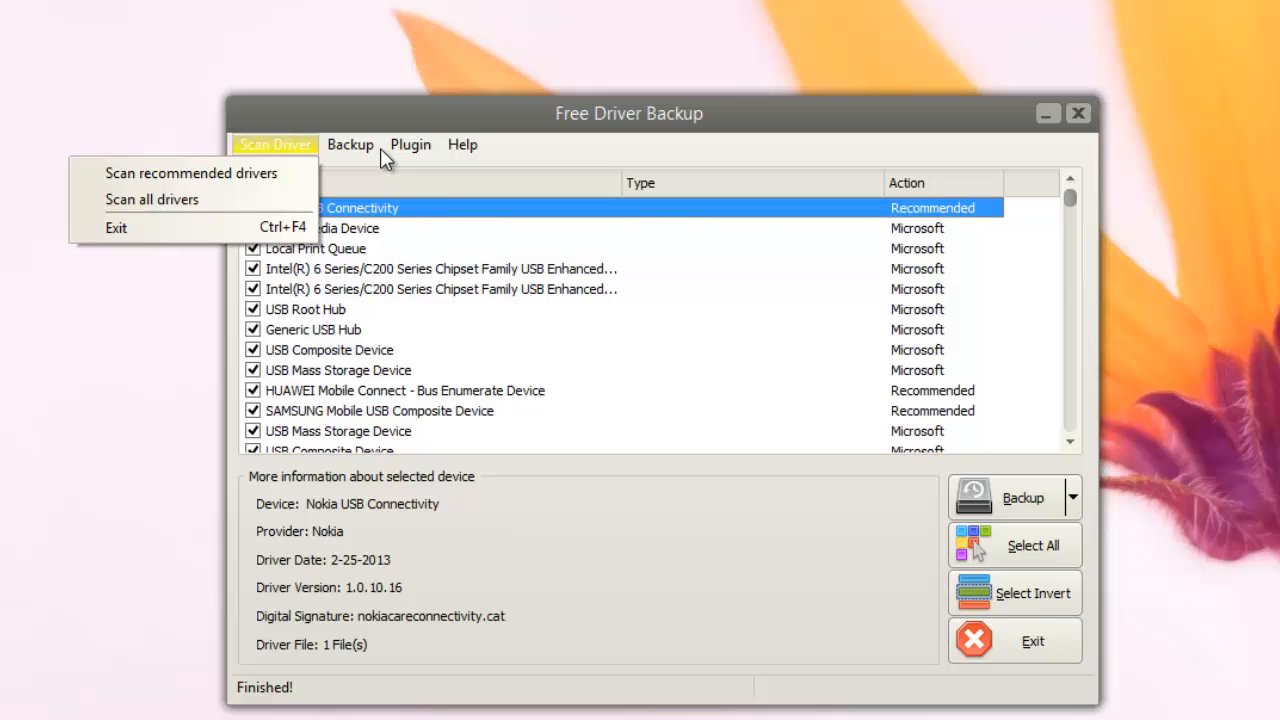
{"action": "left_click", "coordinate": [410, 144]}
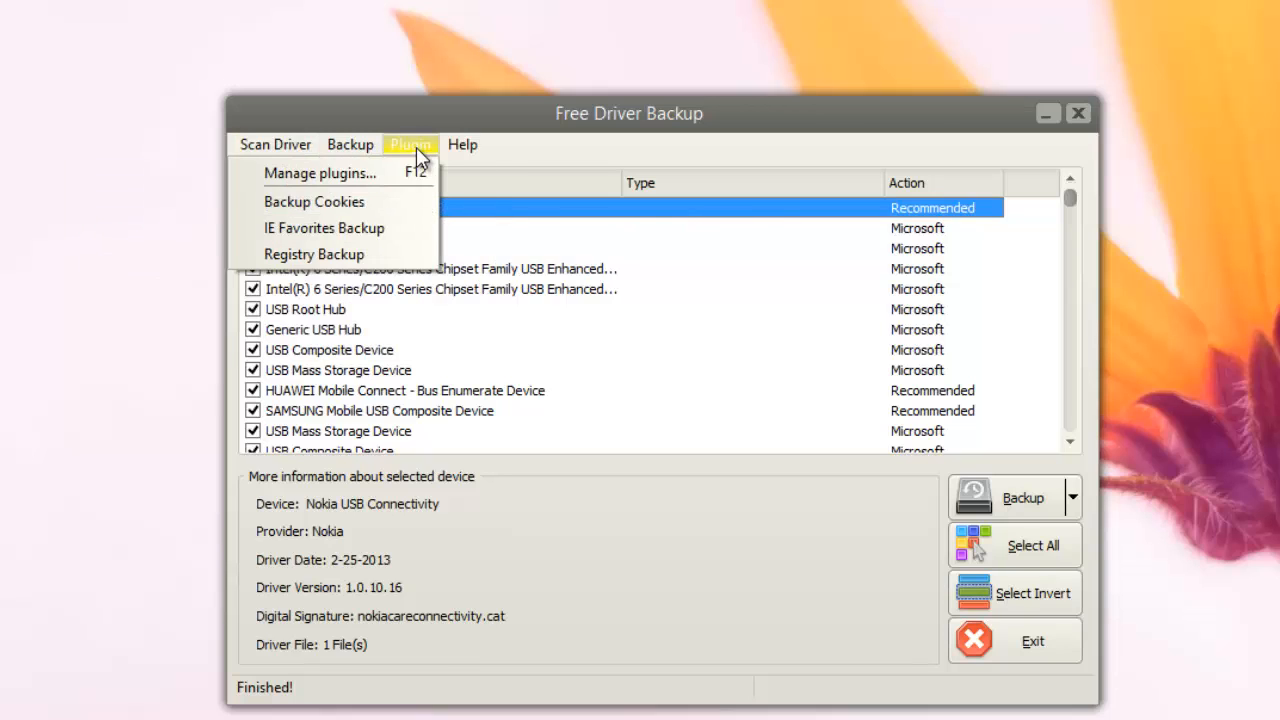
{"action": "left_click", "coordinate": [350, 144]}
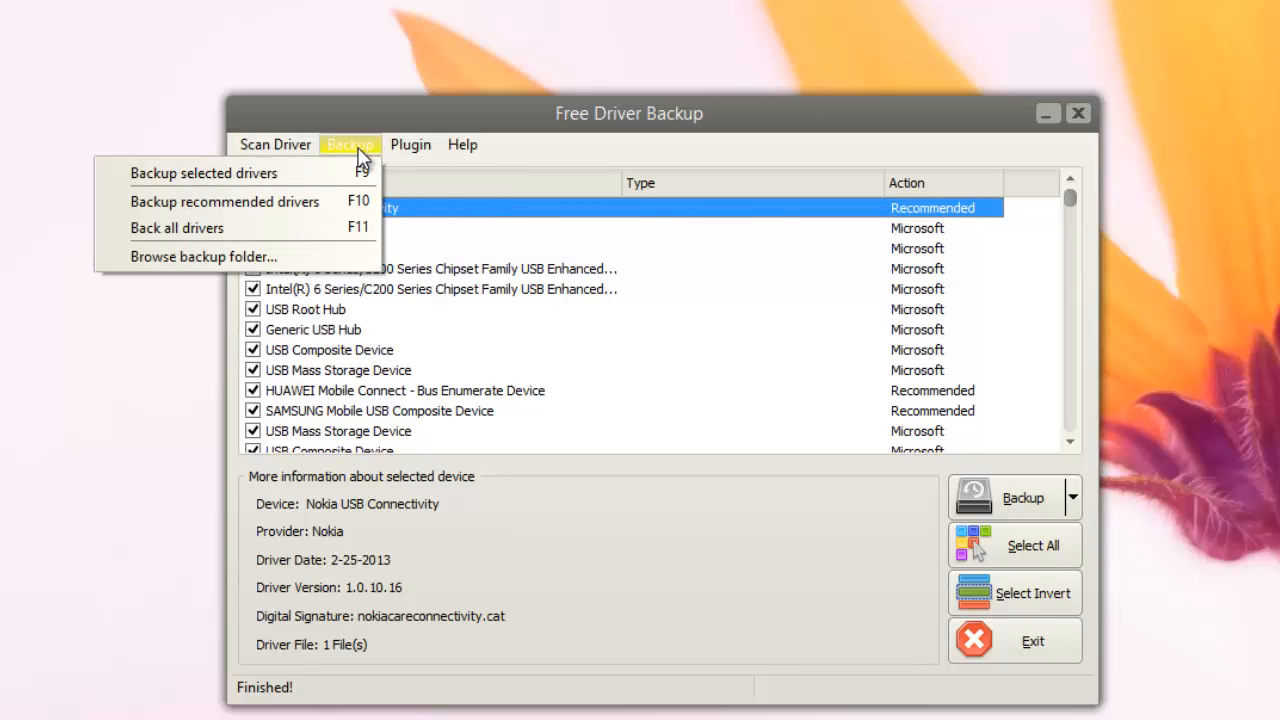
{"action": "mouse_move", "coordinate": [260, 257]}
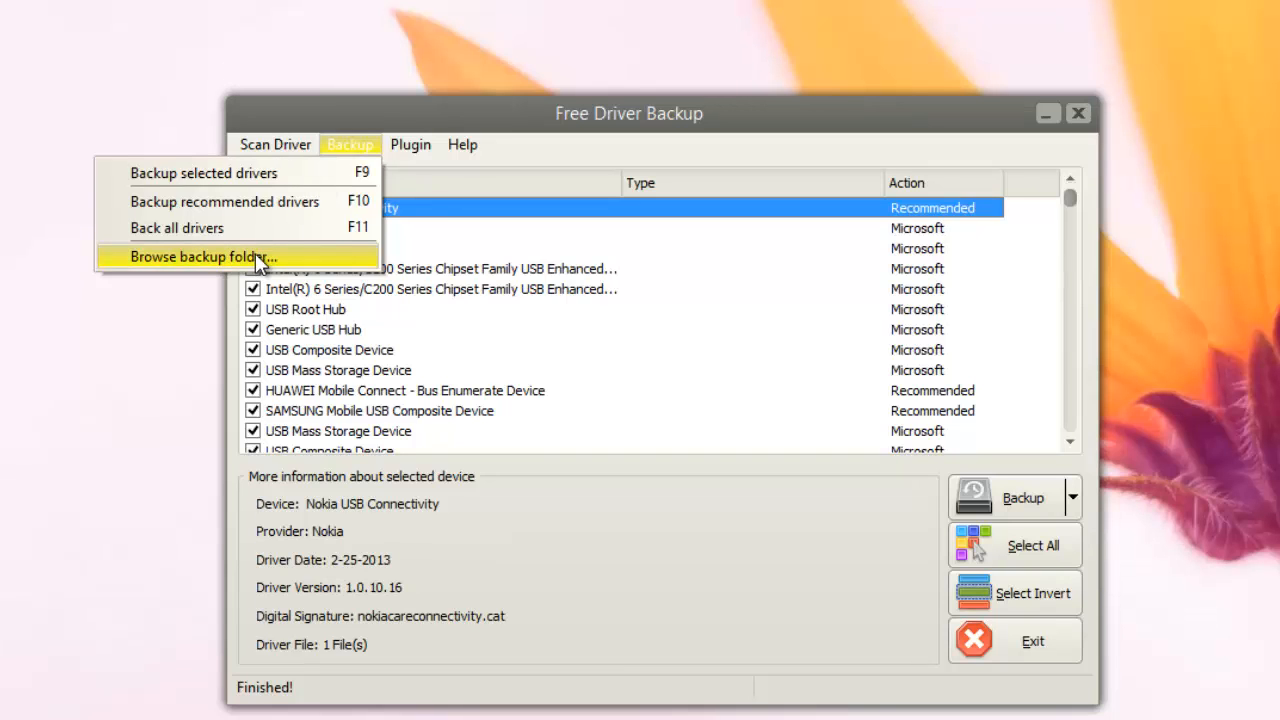
Browse the backup folder and open Drivers to view the per-device driver subfolders.
{"action": "left_click", "coordinate": [195, 257]}
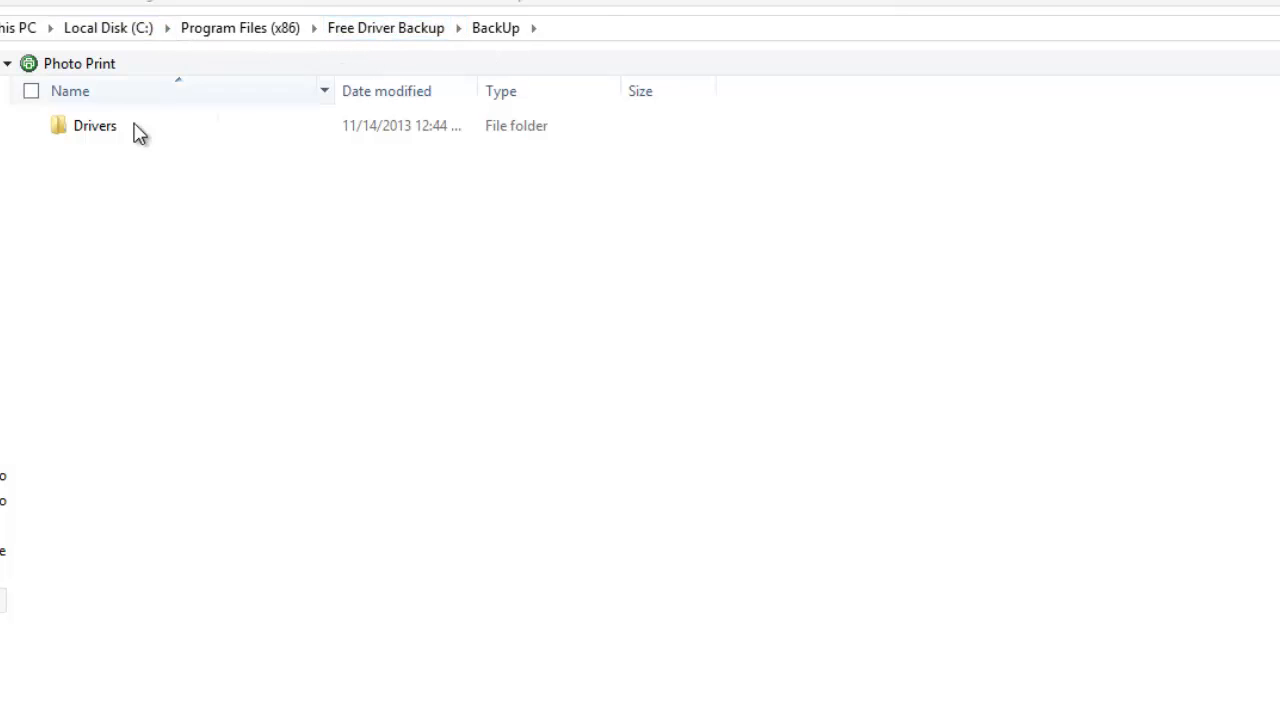
{"action": "double_click", "coordinate": [95, 125]}
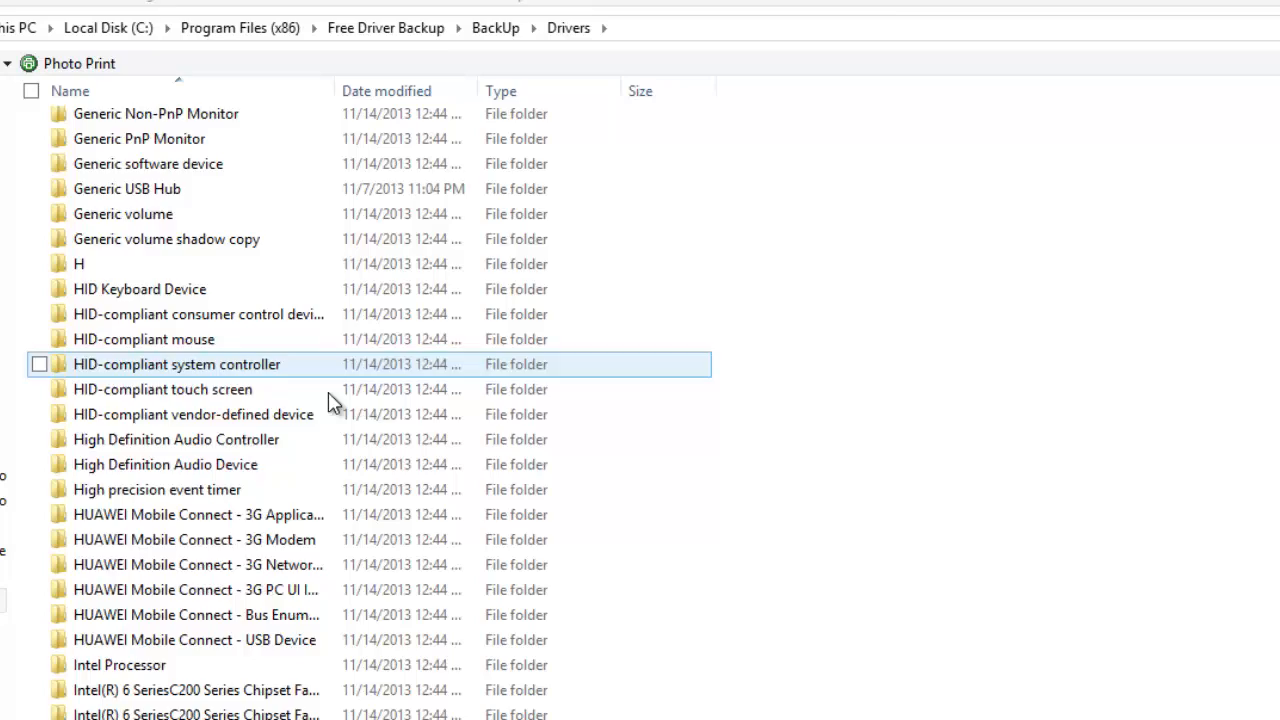
{"action": "scroll", "scroll_direction": "down", "scroll_amount": 3}
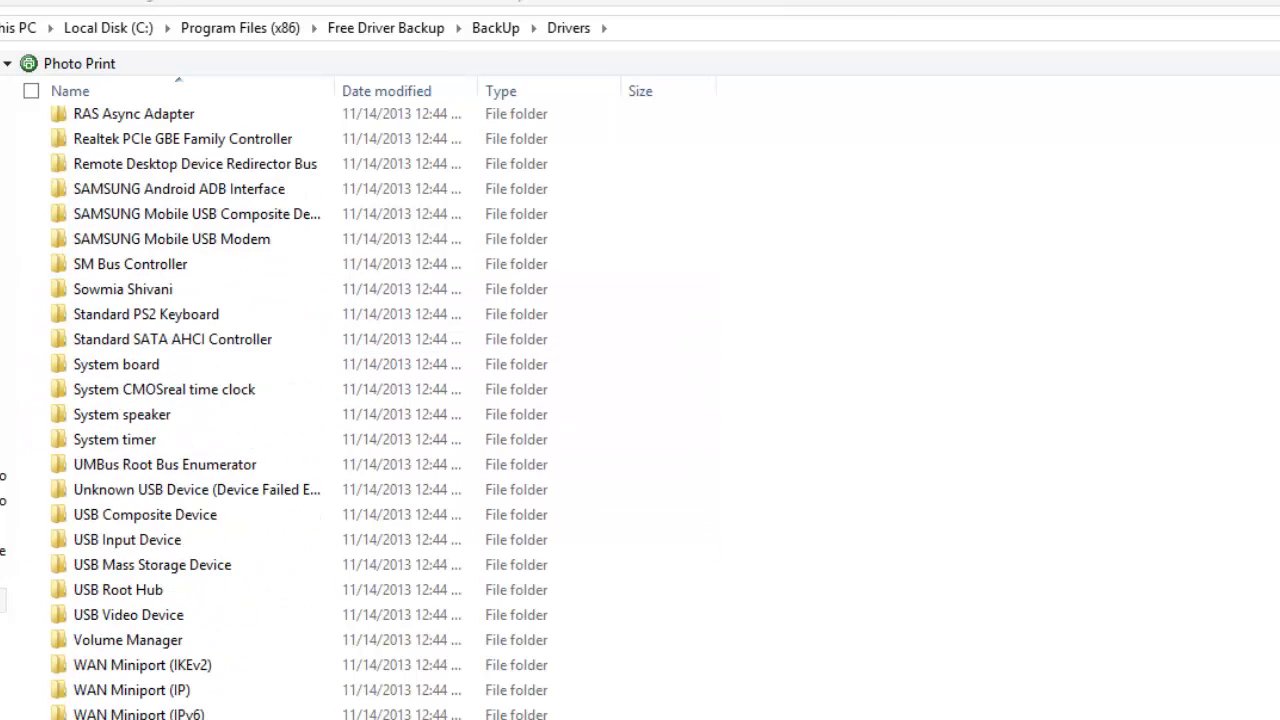
{"action": "scroll", "scroll_direction": "up", "scroll_amount": 3}
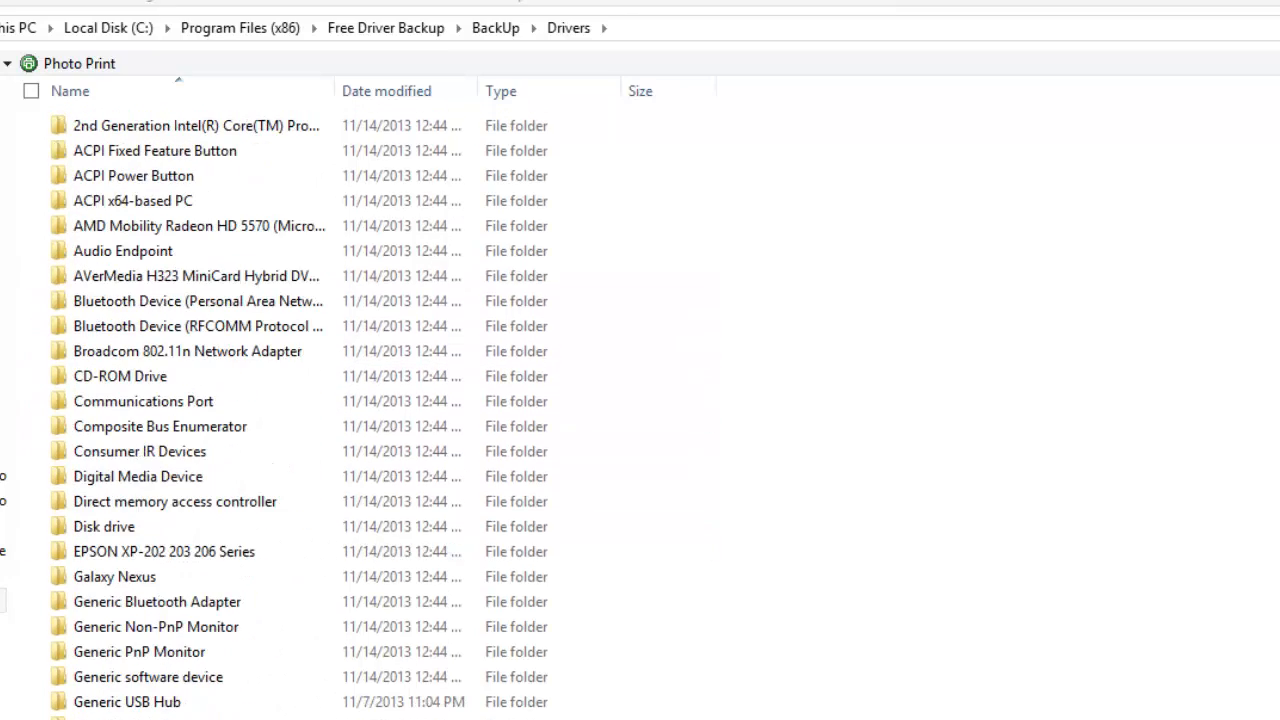